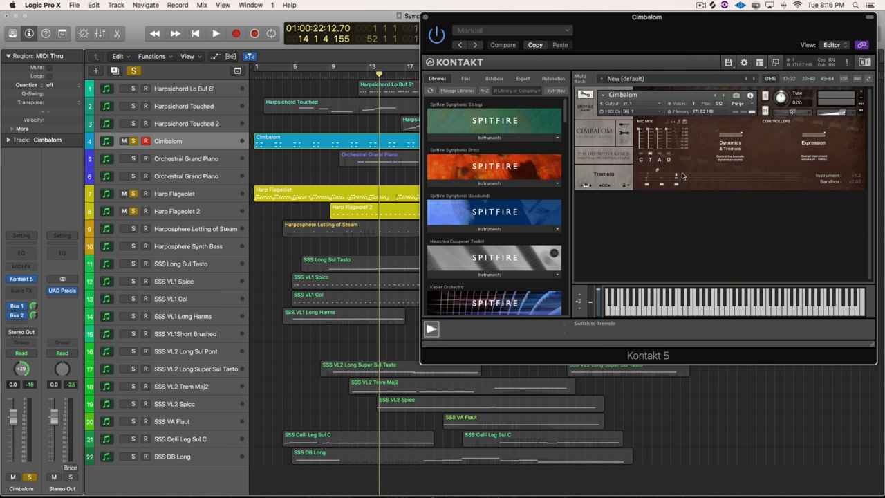
mouse_move(698, 164)
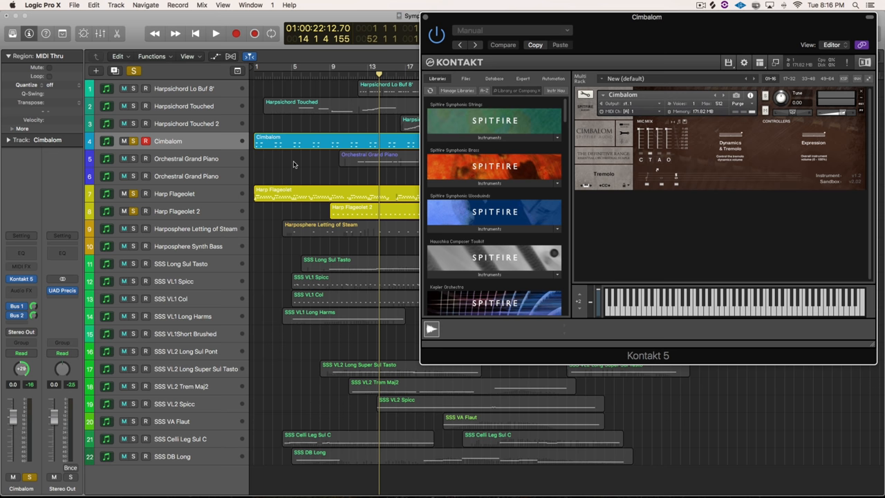
mouse_move(78, 325)
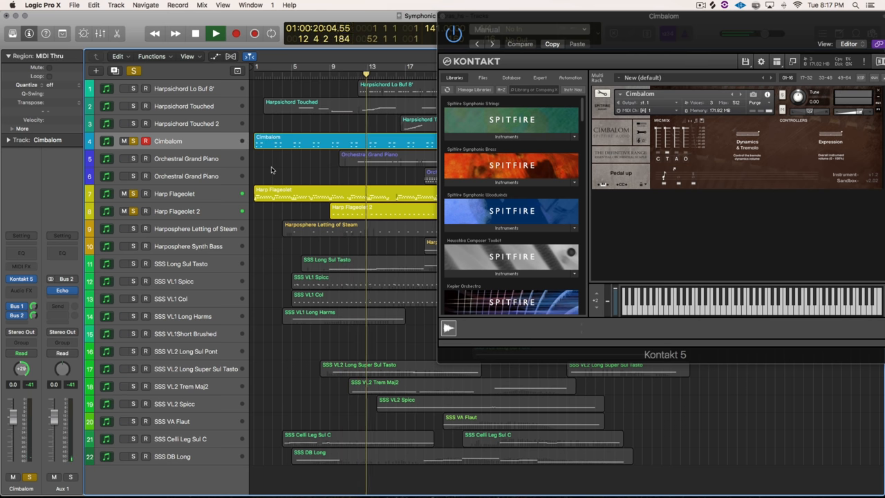
- Open the Orchestral Grand Piano's Kontakt instrument to view Spitfire Orchestral Grand on Direct
left_click(186, 158)
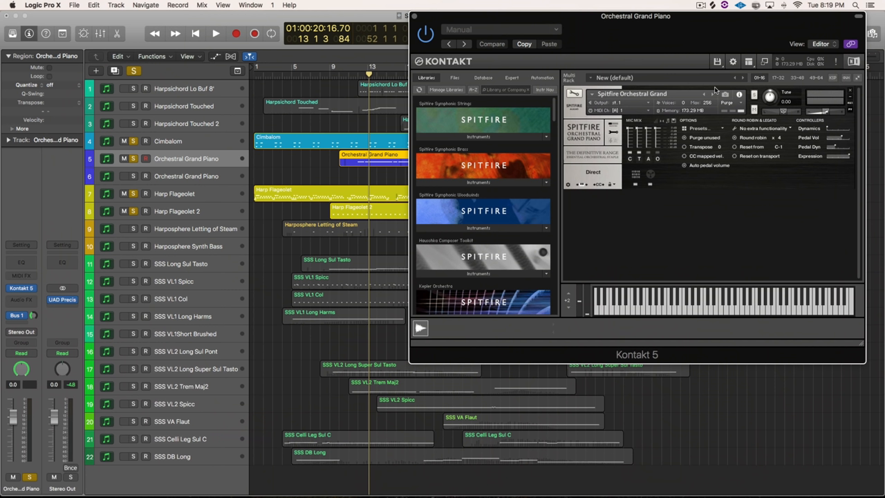
mouse_move(702, 214)
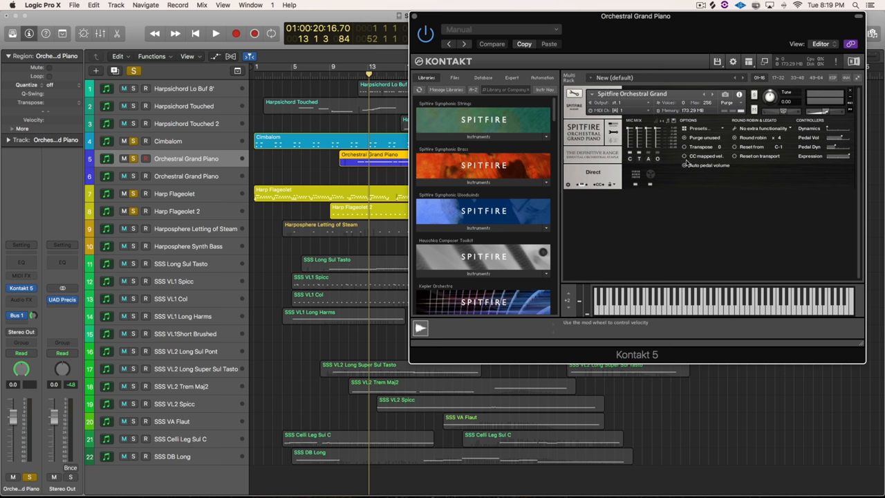
mouse_move(837, 150)
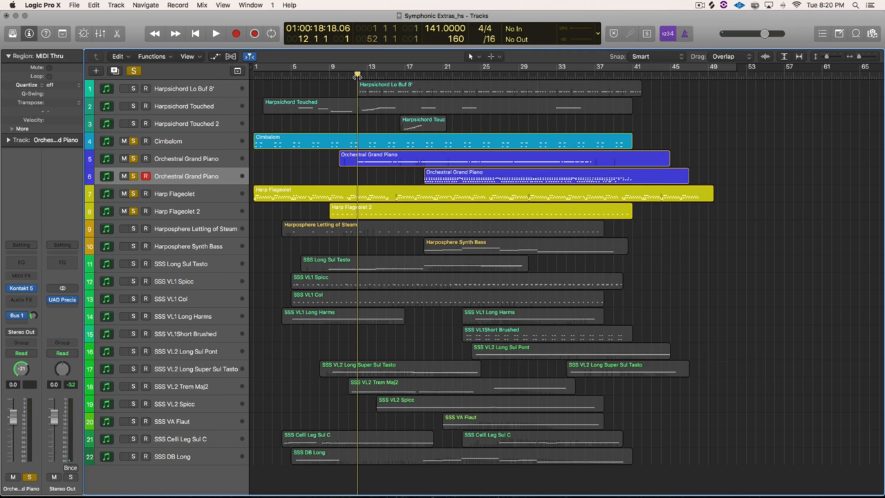
- Play the arrangement, then bring up the Harpsichord Lo Buf 8' Kontakt instrument
left_click(215, 33)
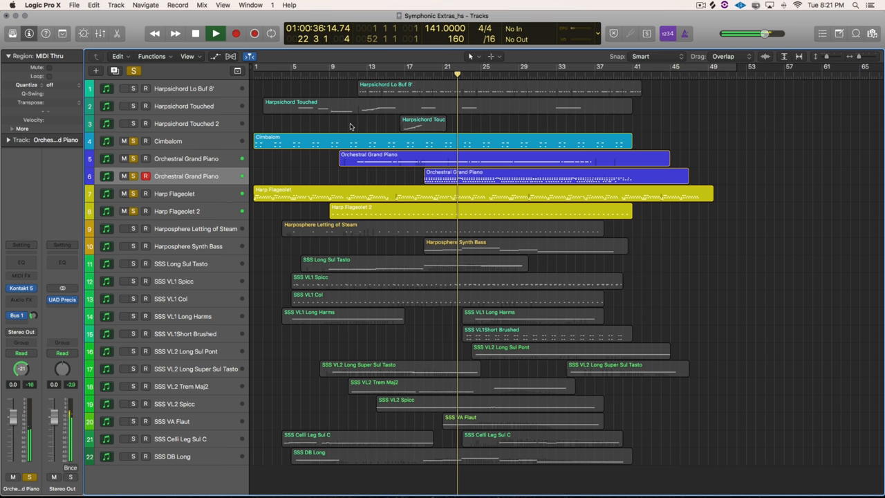
left_click(216, 34)
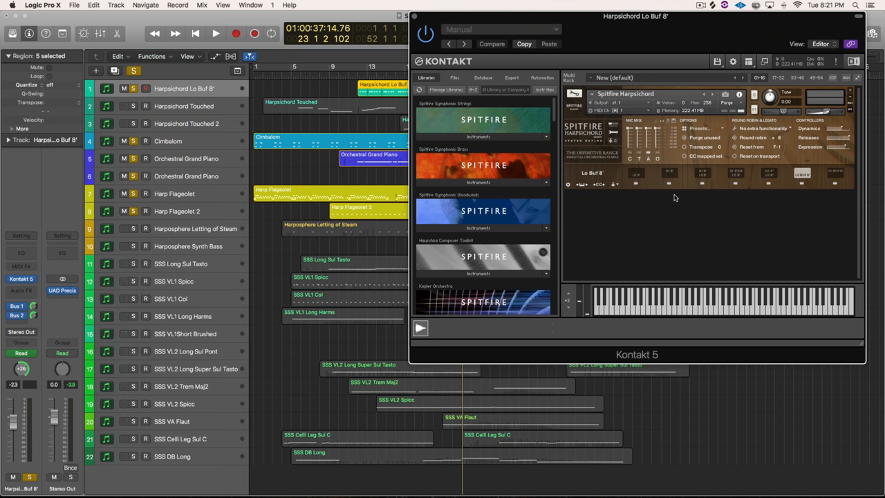
mouse_move(661, 231)
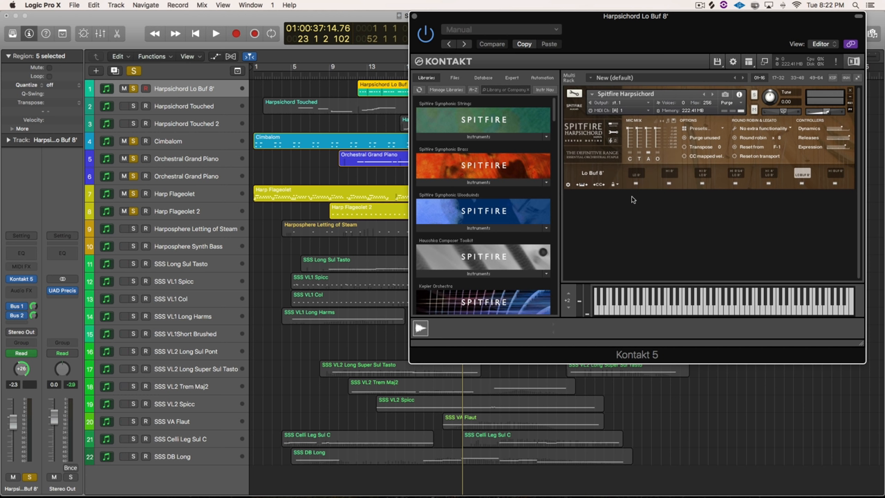
mouse_move(665, 177)
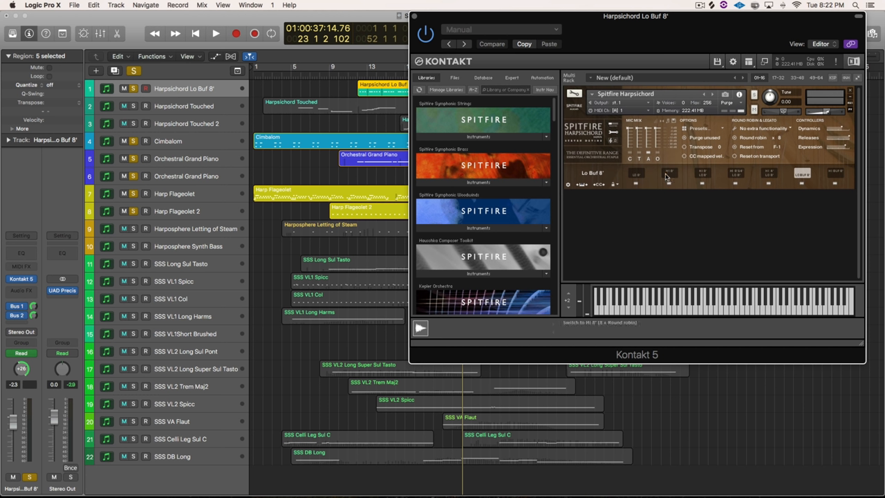